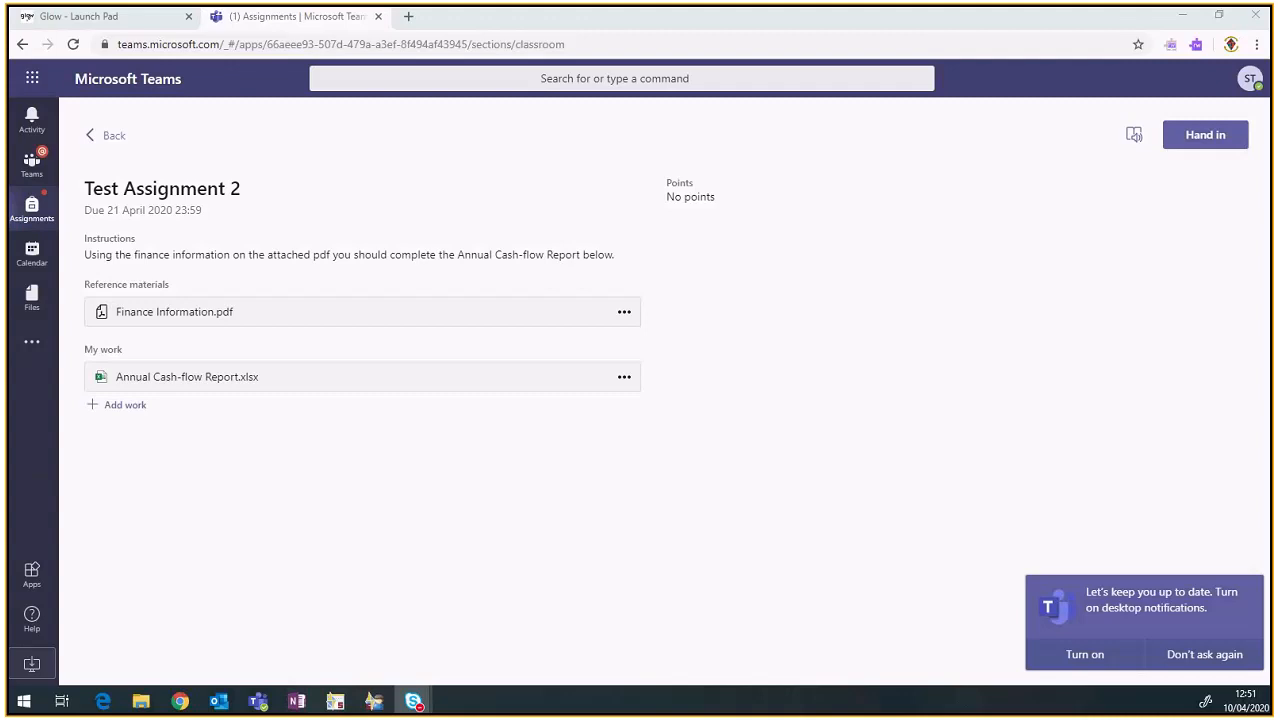
pyautogui.moveTo(261, 377)
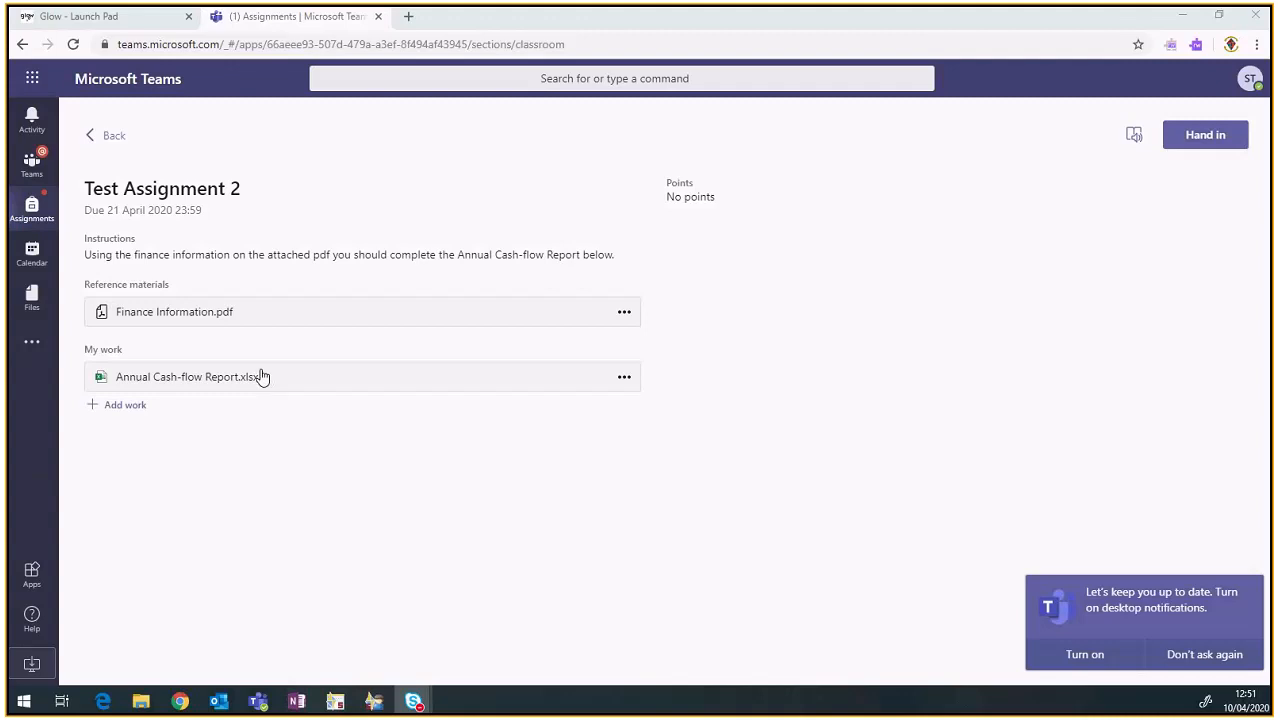
# Step: Open the Finance Information PDF online and the Annual Cash-flow Report in desktop Excel
pyautogui.click(624, 311)
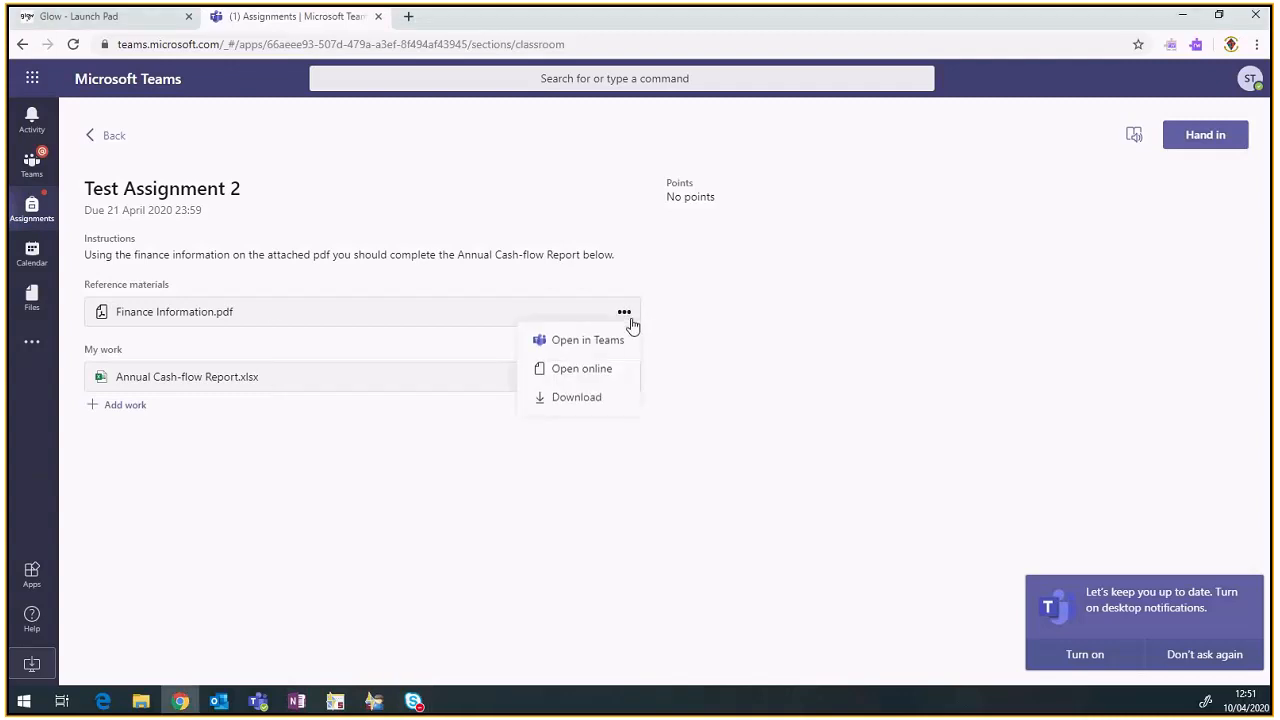
pyautogui.moveTo(581, 368)
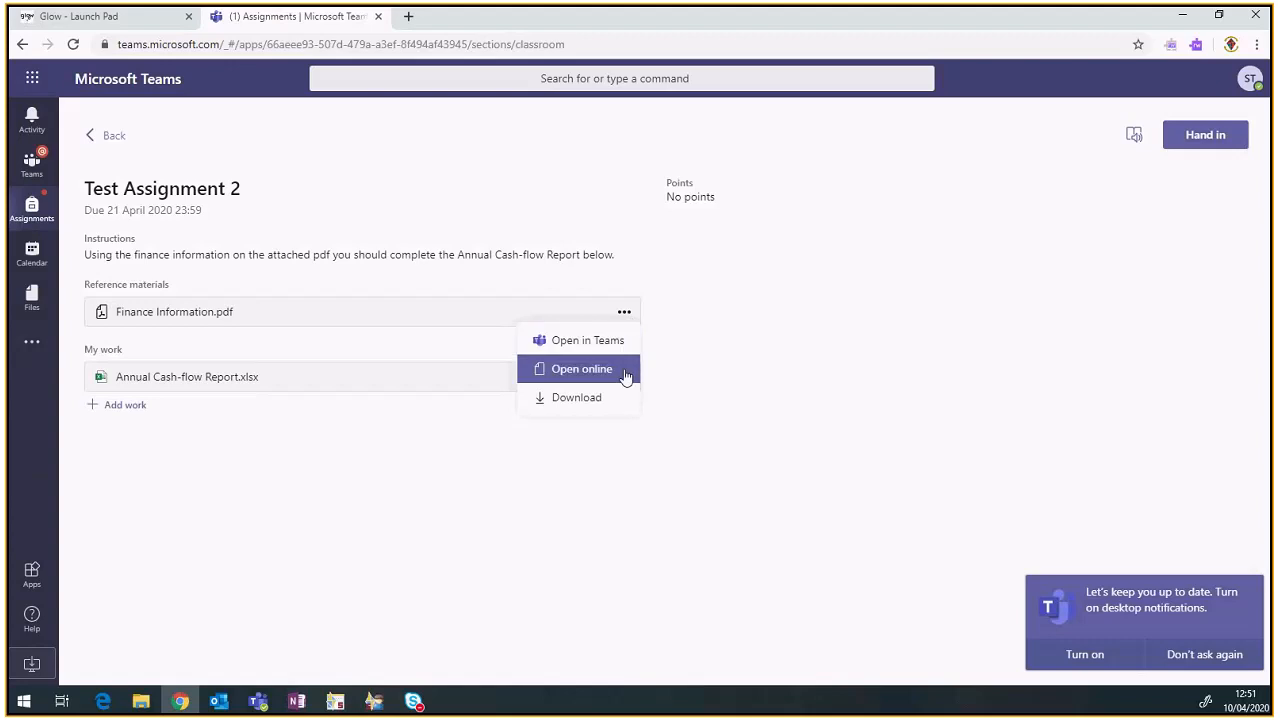
pyautogui.click(581, 368)
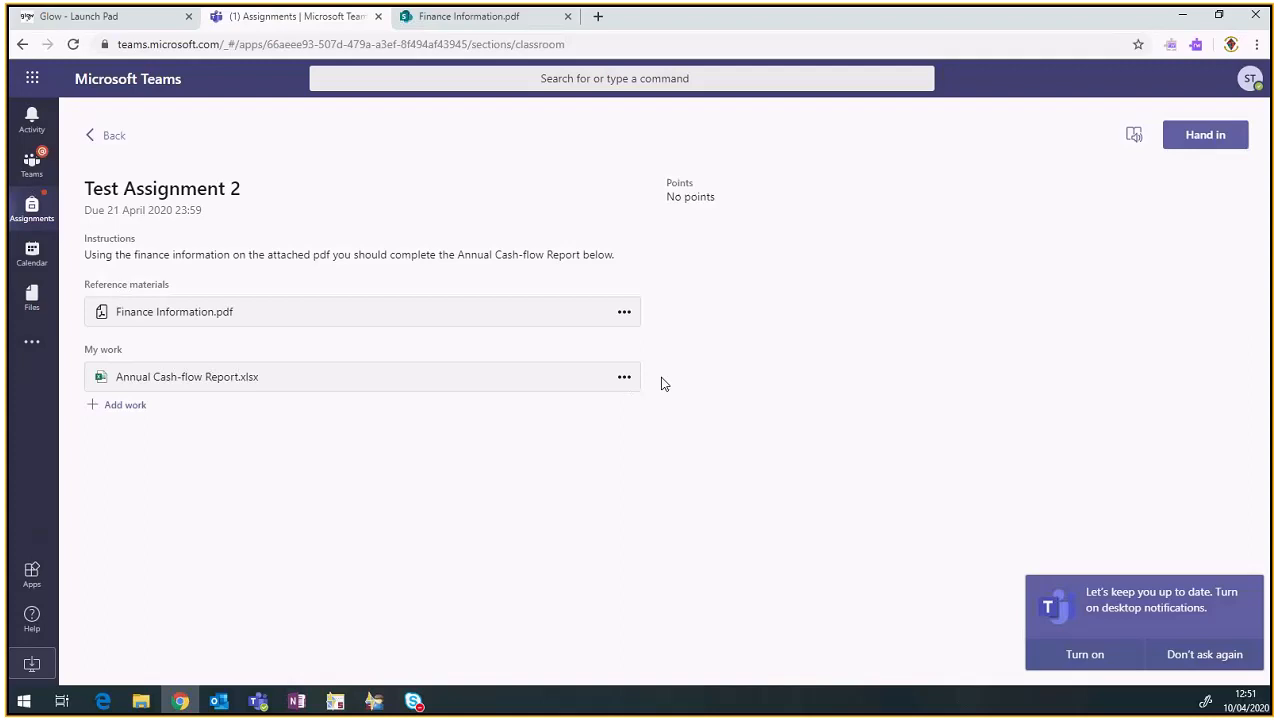
pyautogui.click(624, 376)
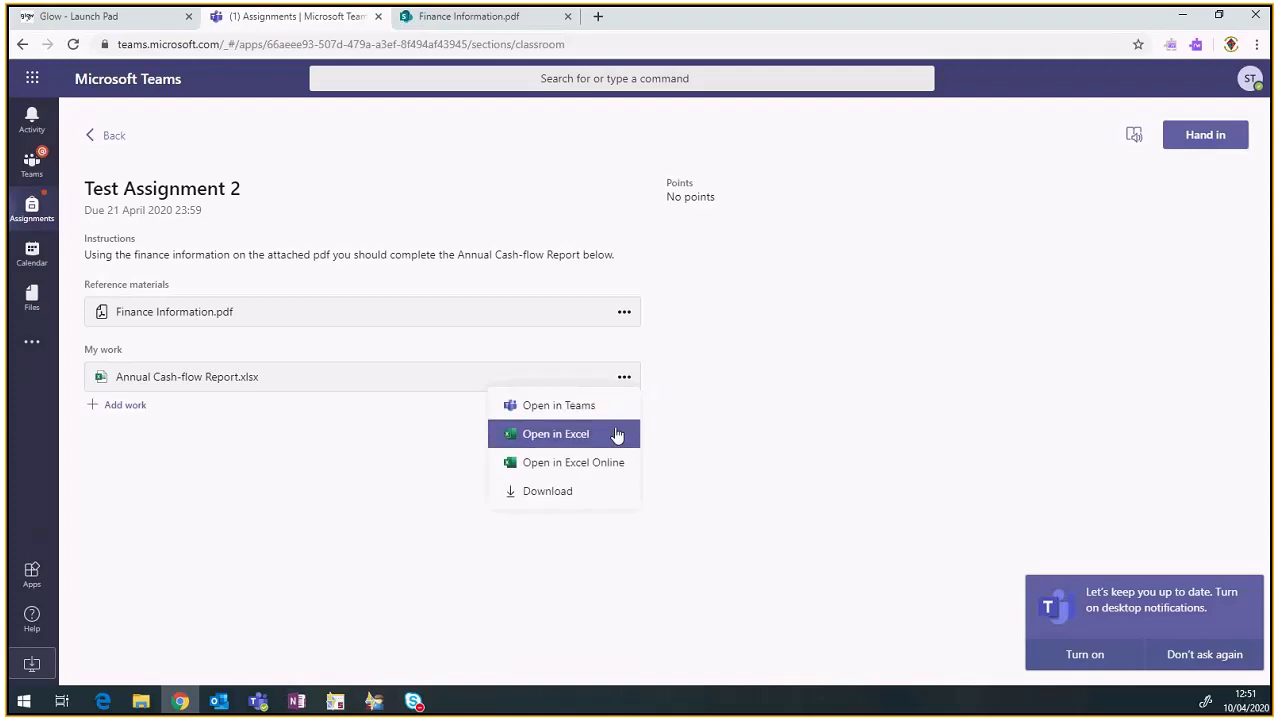
pyautogui.click(555, 433)
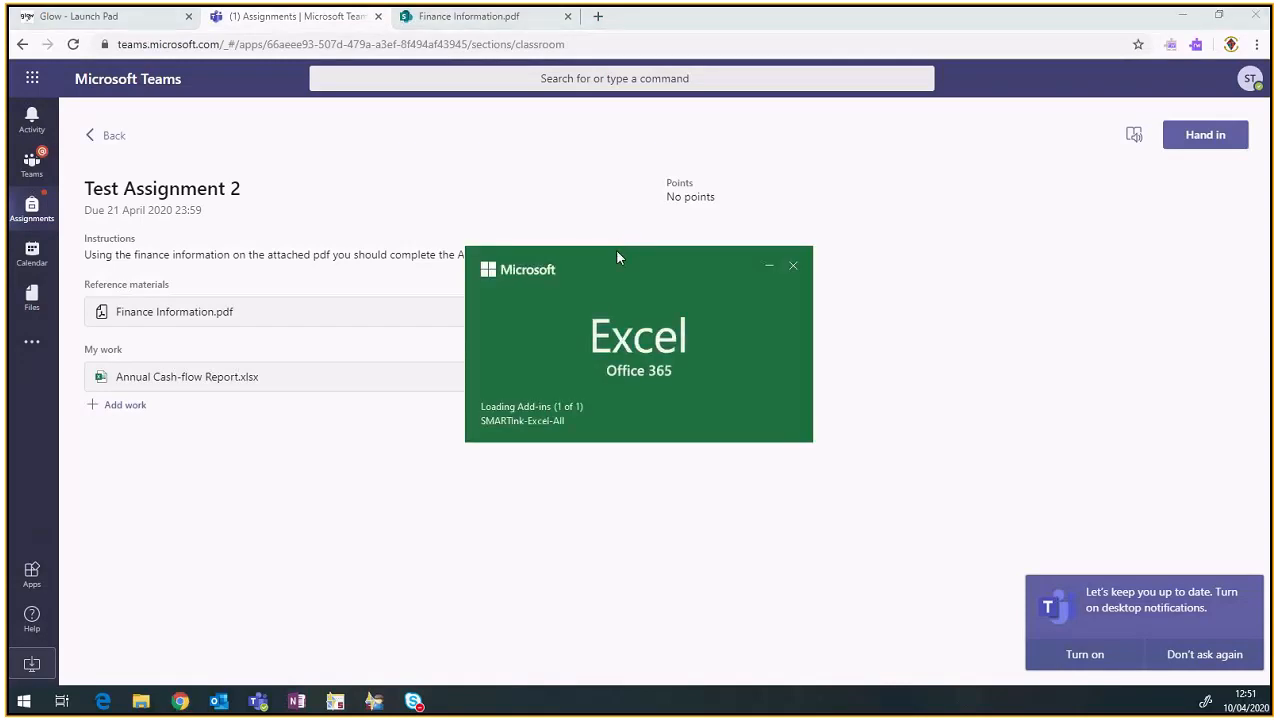
pyautogui.click(480, 16)
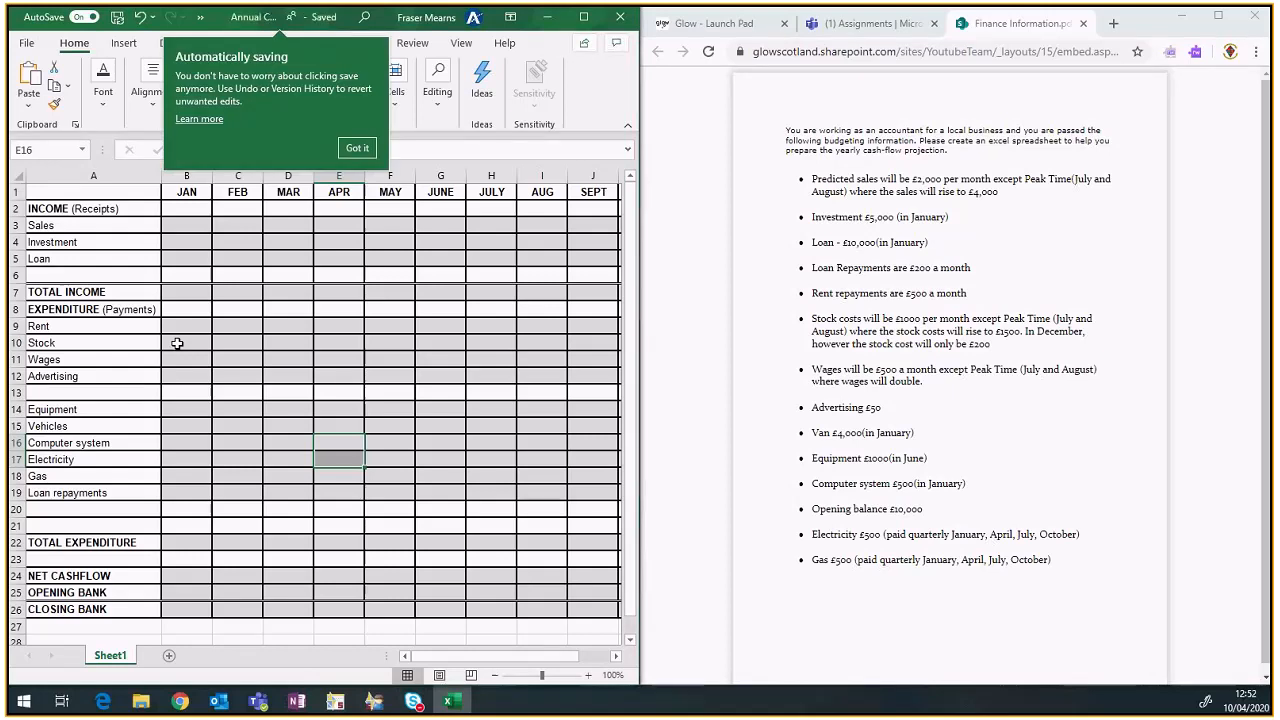
pyautogui.moveTo(250, 101)
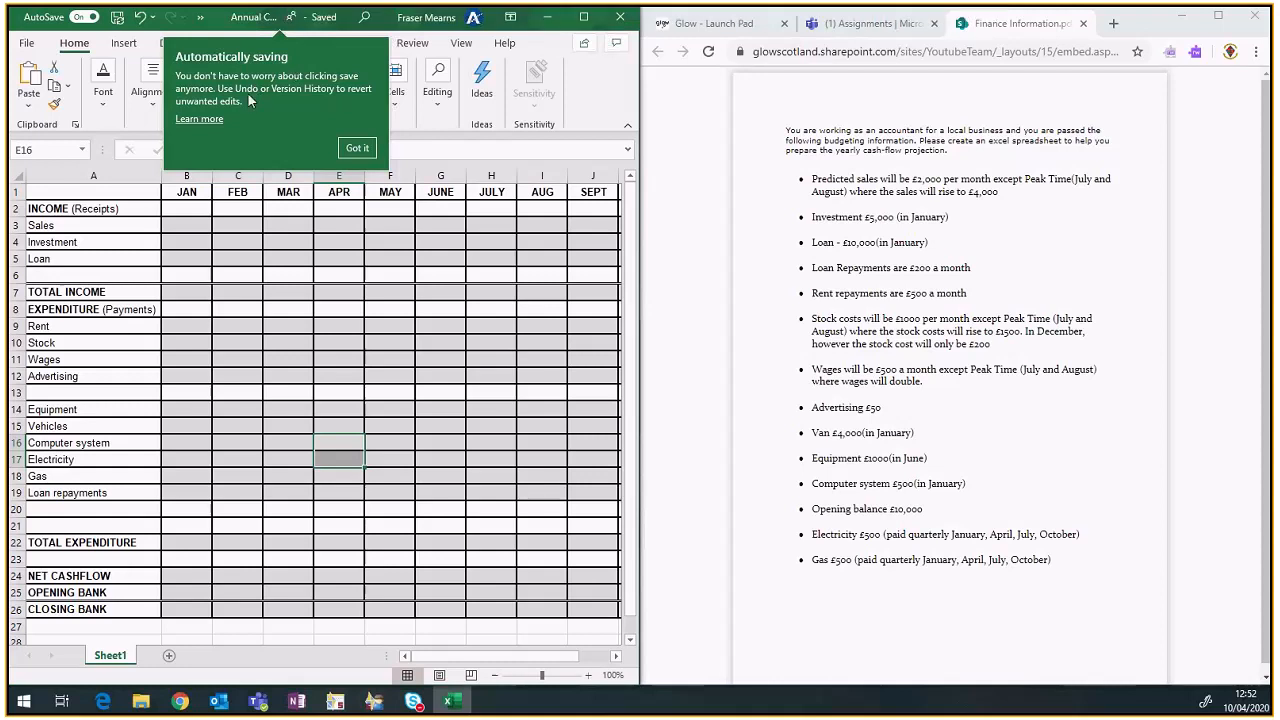
pyautogui.moveTo(253, 93)
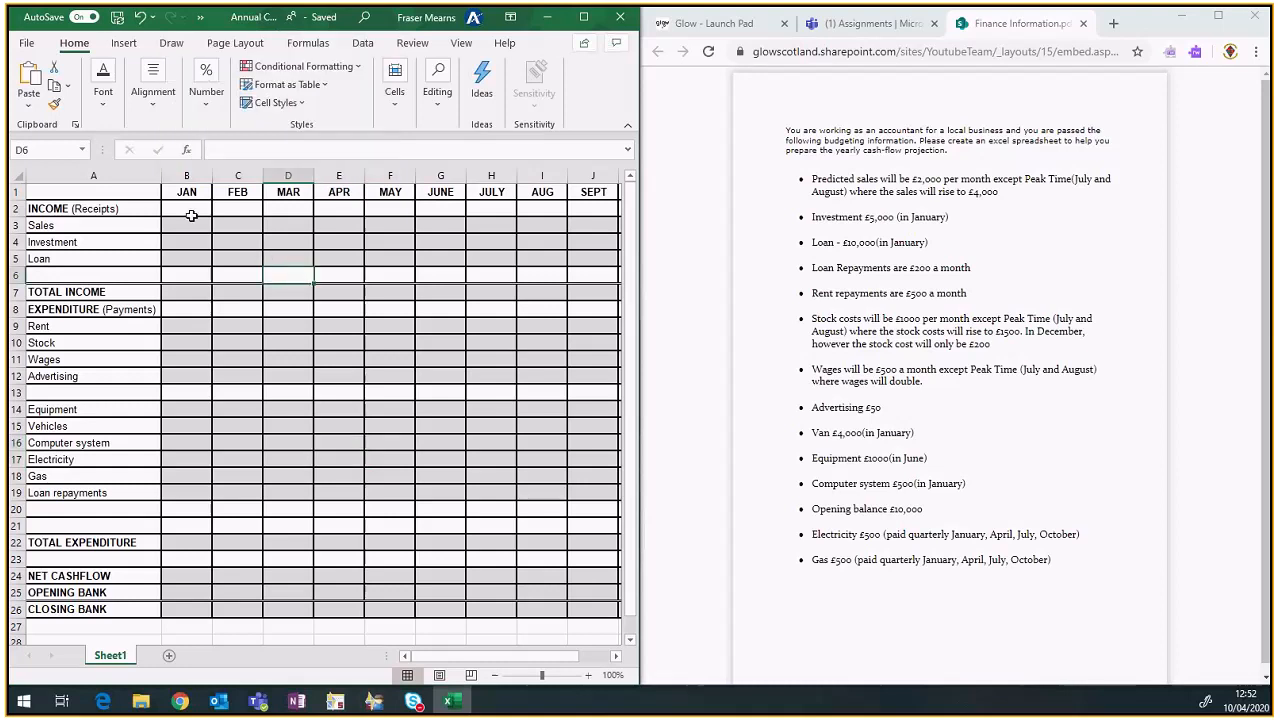
# Step: Enter 1000 in cell B4 as January's Investment figure
pyautogui.click(186, 208)
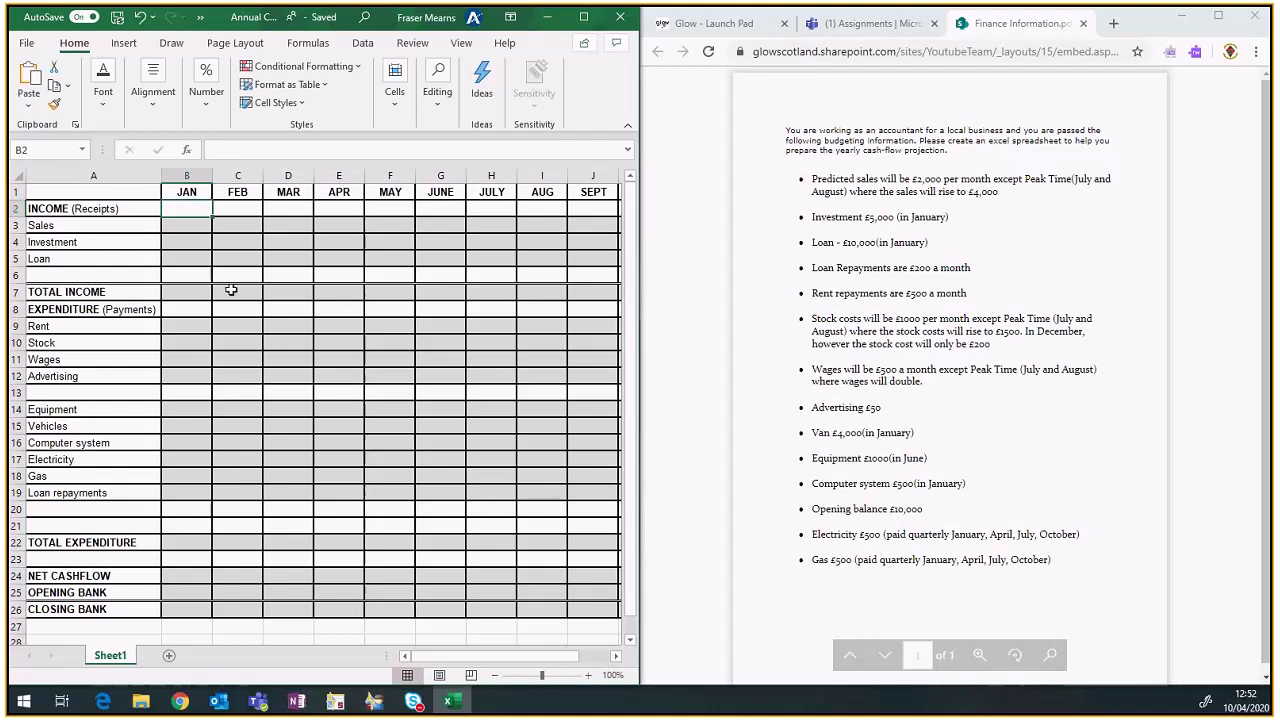
pyautogui.moveTo(120, 414)
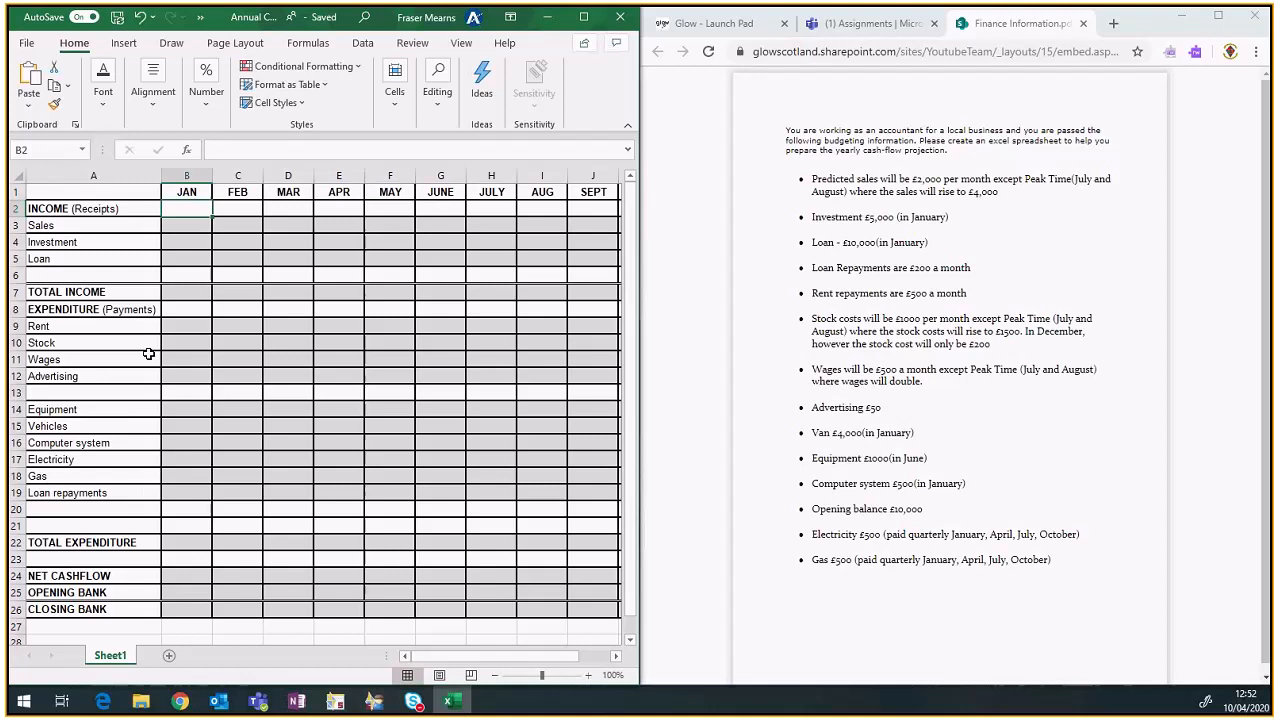
pyautogui.moveTo(135, 380)
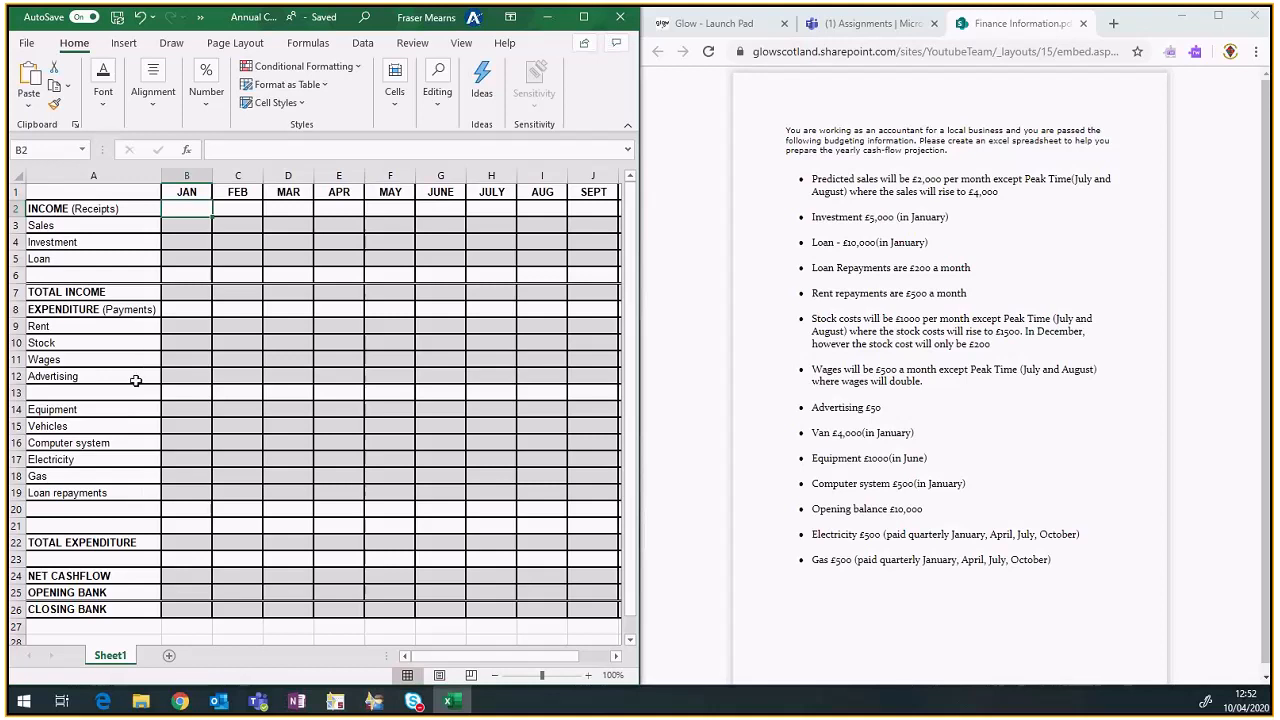
pyautogui.moveTo(136, 507)
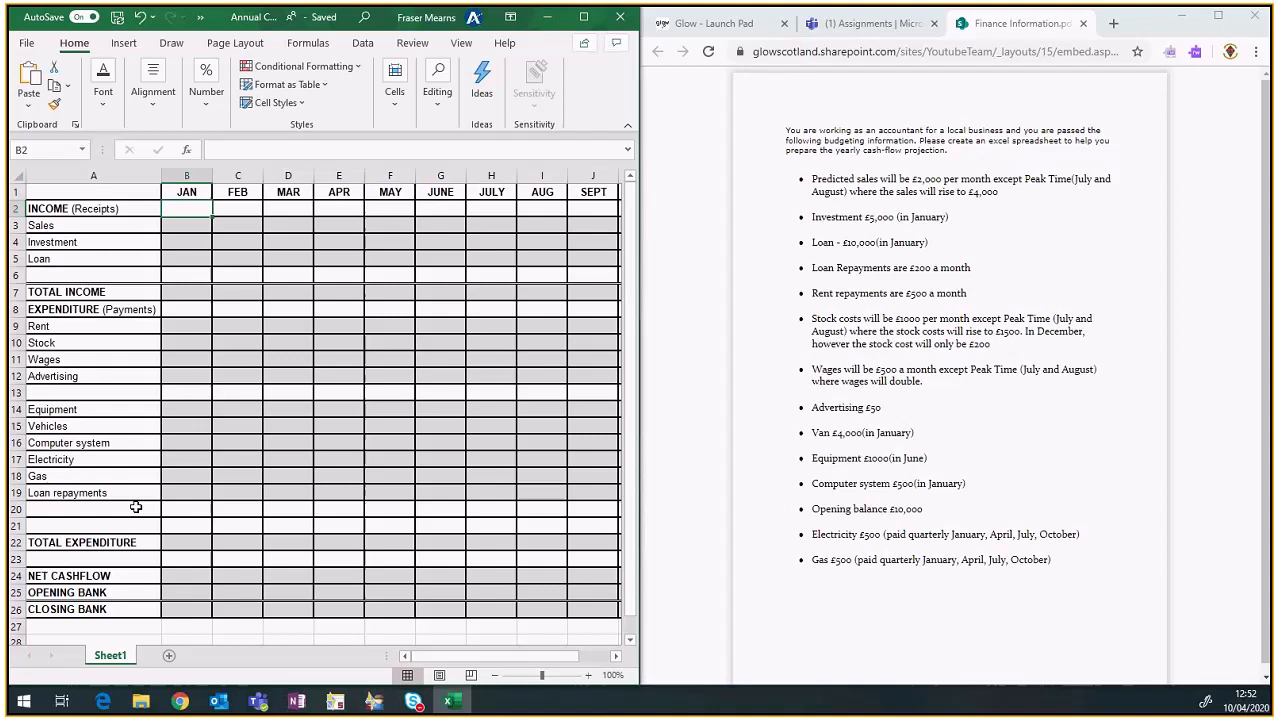
pyautogui.click(186, 242)
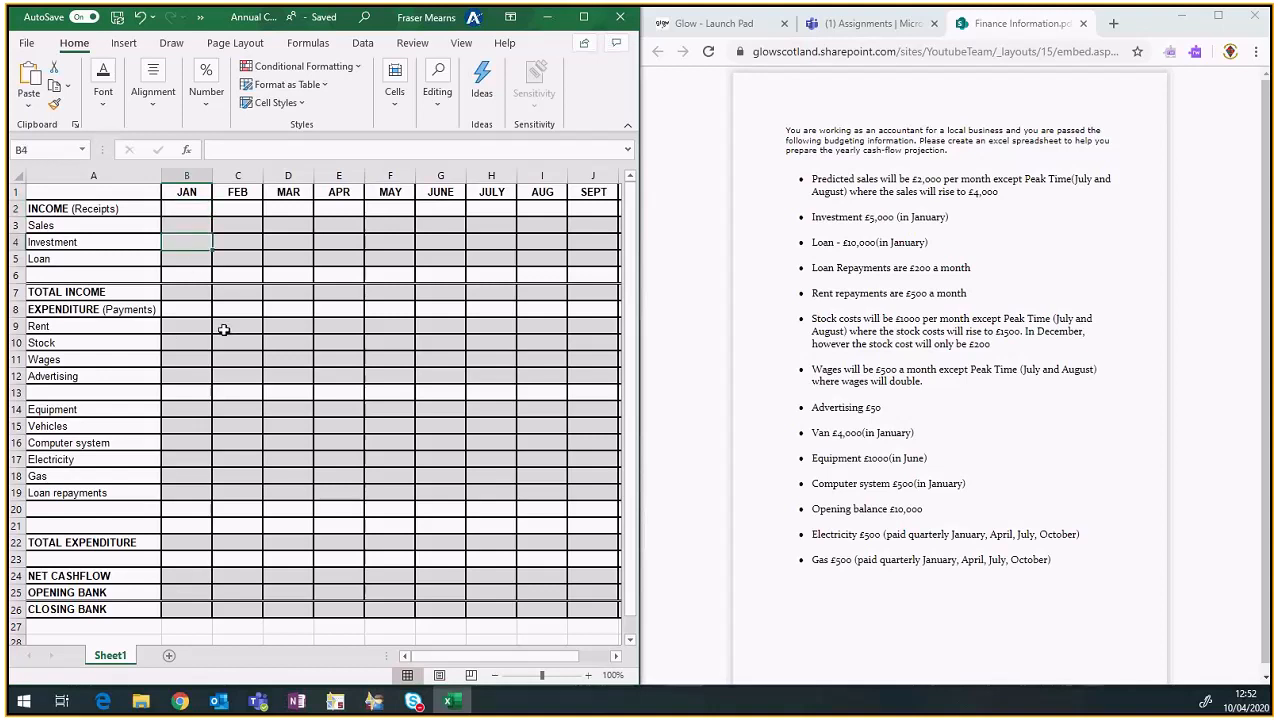
pyautogui.write('1000')
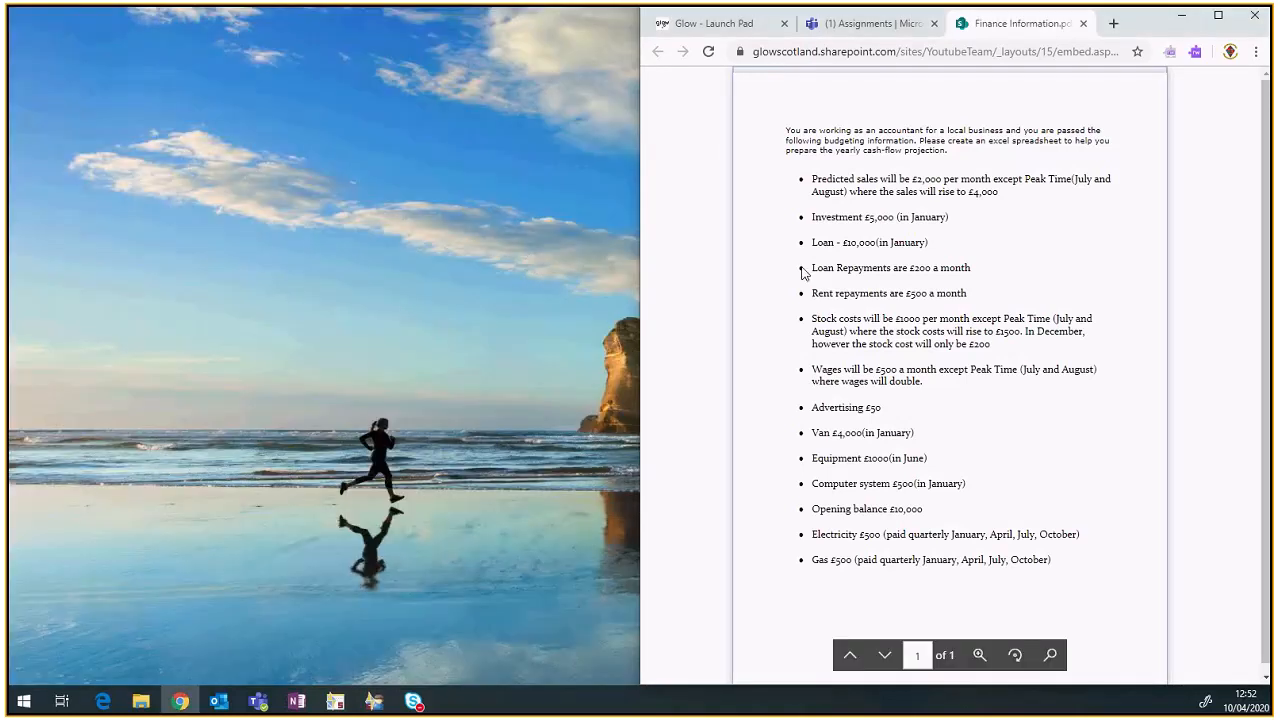
# Step: Reopen Annual Cash-flow Report.xlsx from the Teams assignment page to confirm B4 shows 1000
pyautogui.click(869, 23)
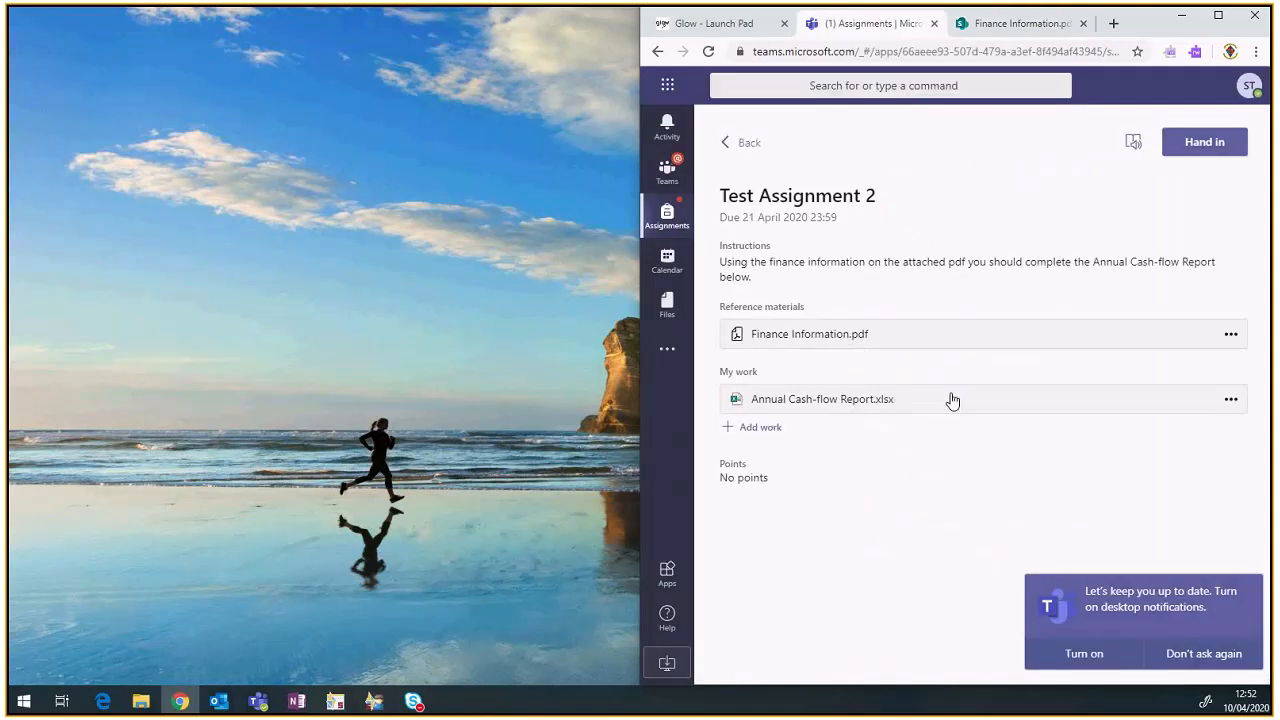
pyautogui.click(822, 399)
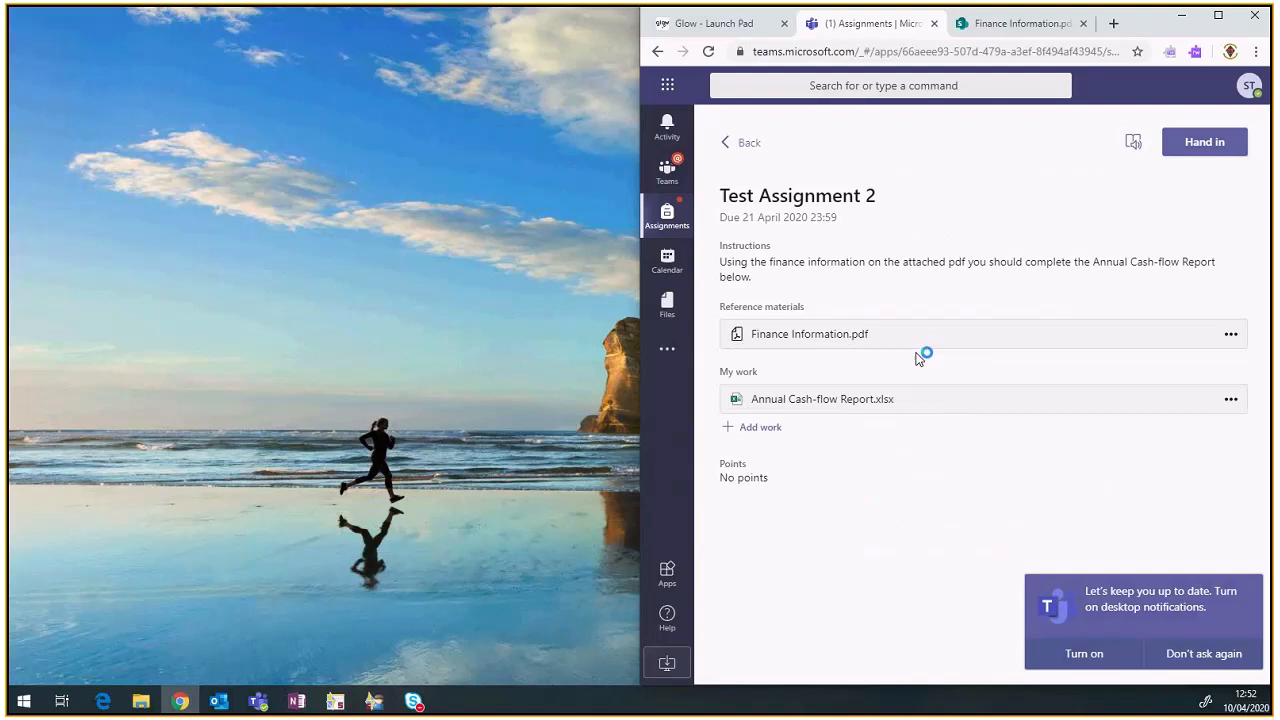
pyautogui.click(822, 398)
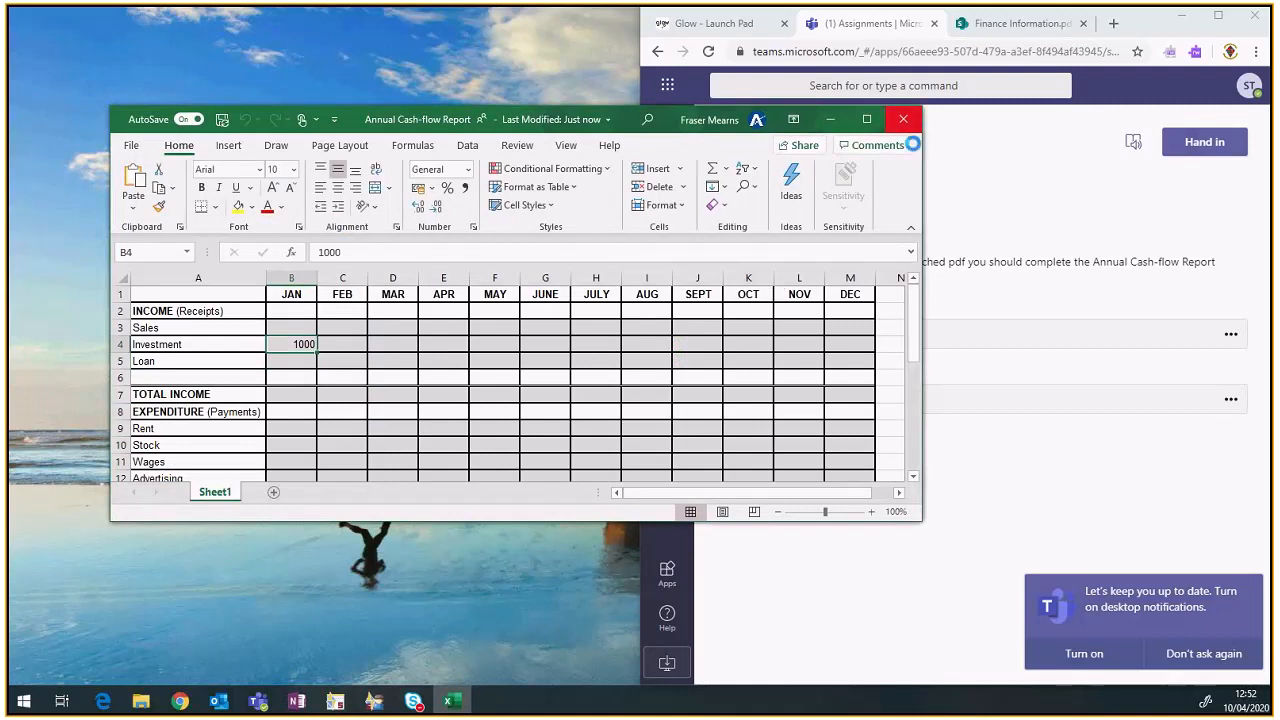
# Step: Close the reopened workbook and view Test Assignment 3's details
pyautogui.click(903, 119)
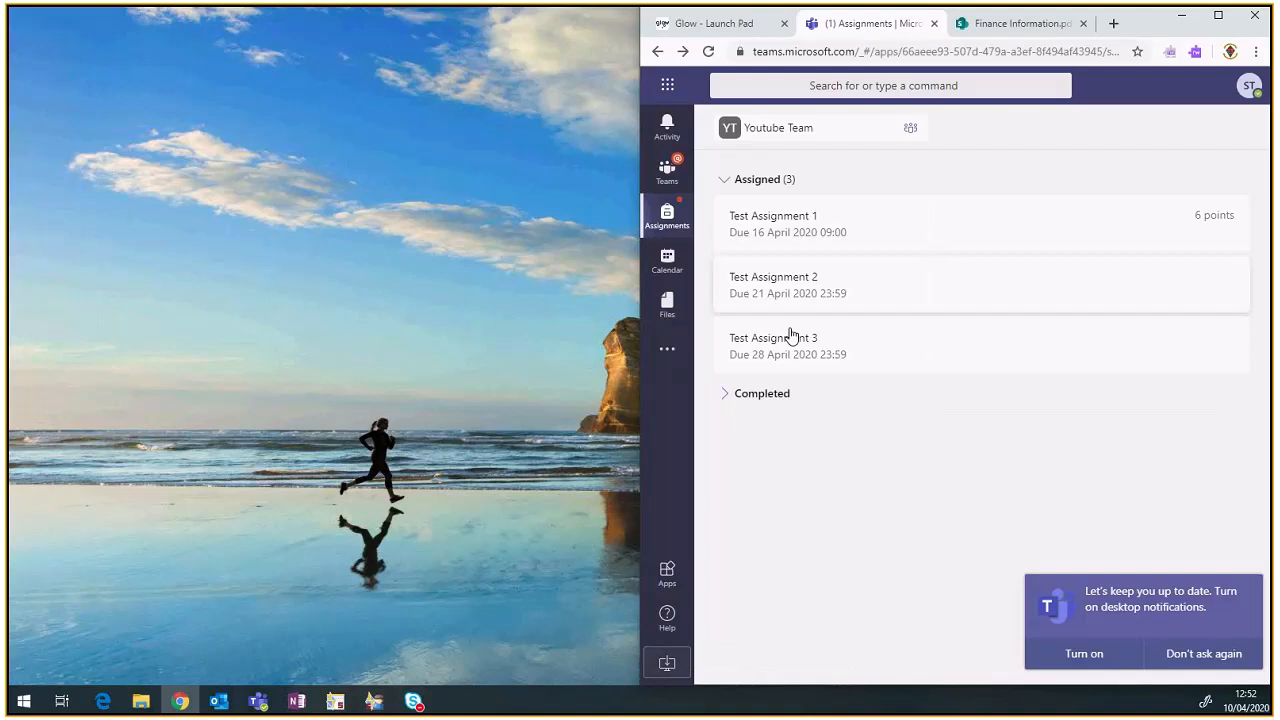
pyautogui.click(773, 345)
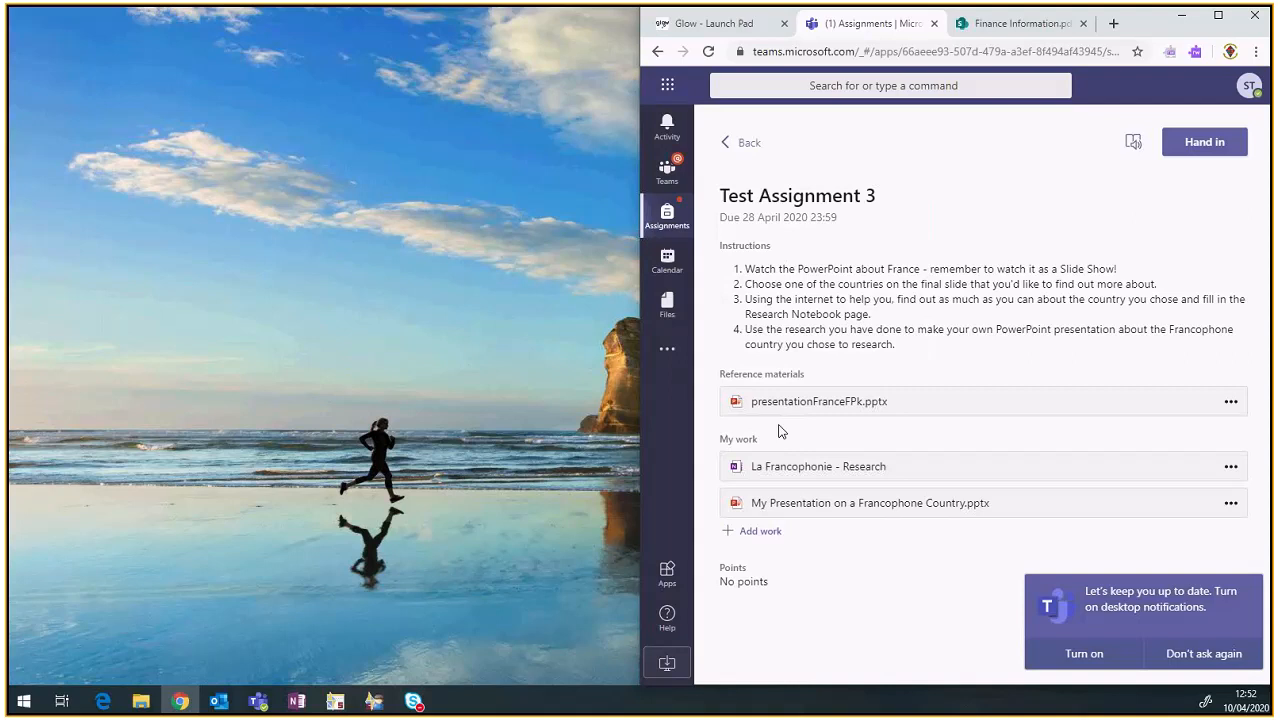
pyautogui.moveTo(755, 466)
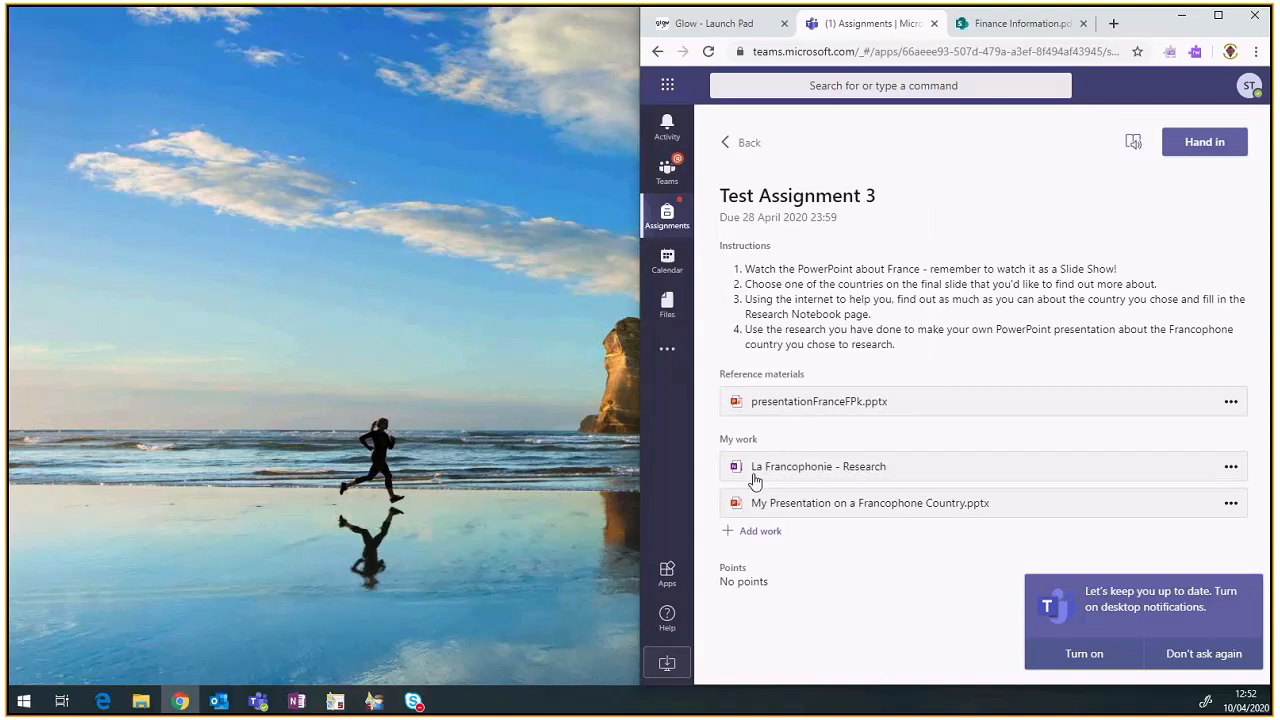
pyautogui.moveTo(828, 472)
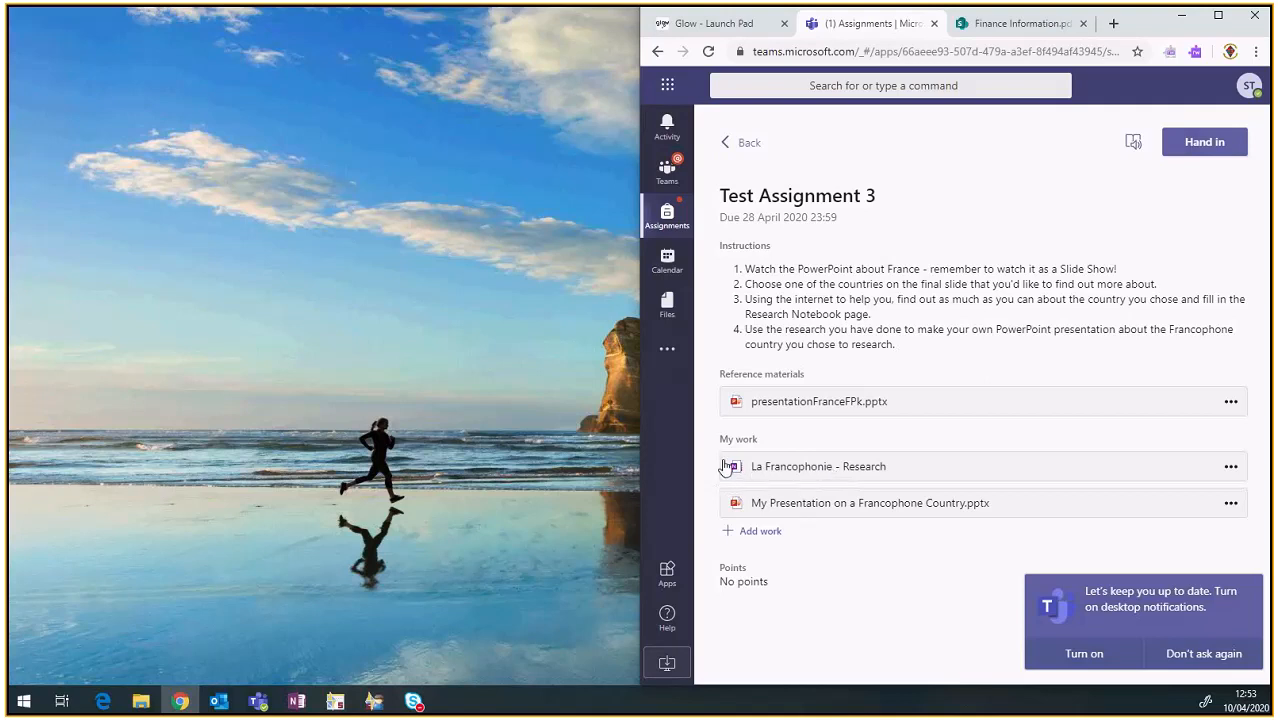
pyautogui.moveTo(742, 470)
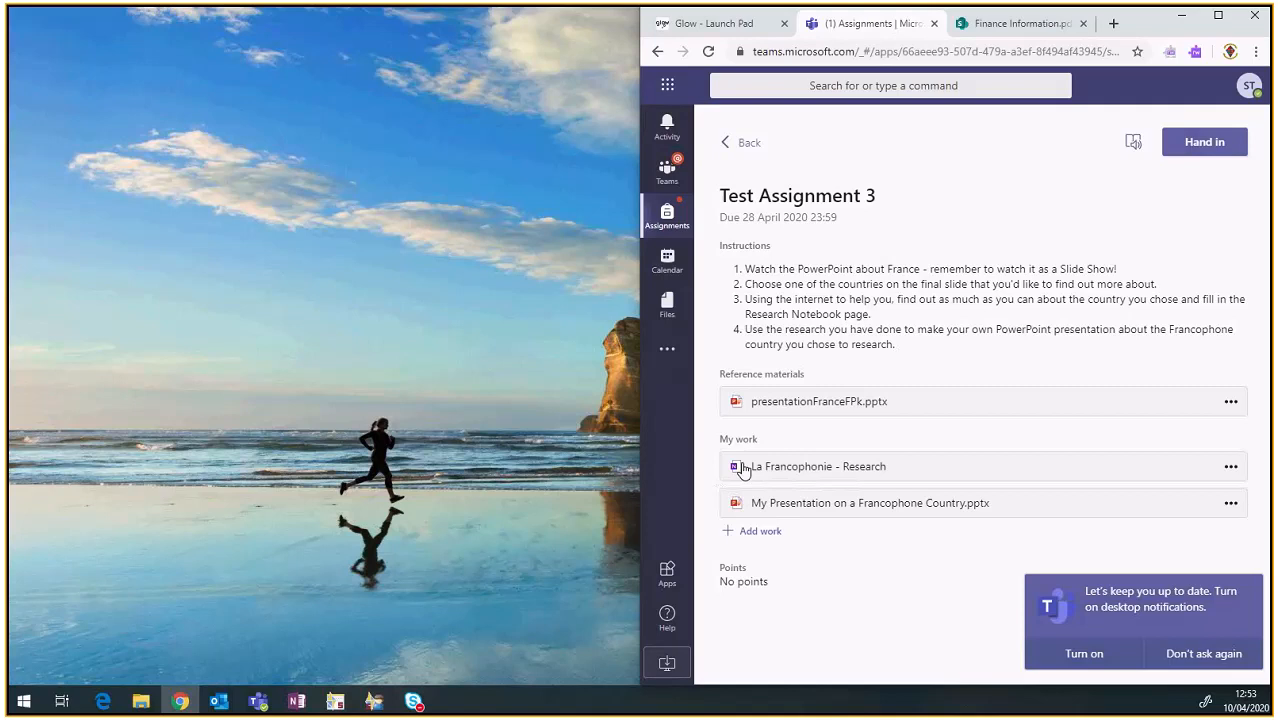